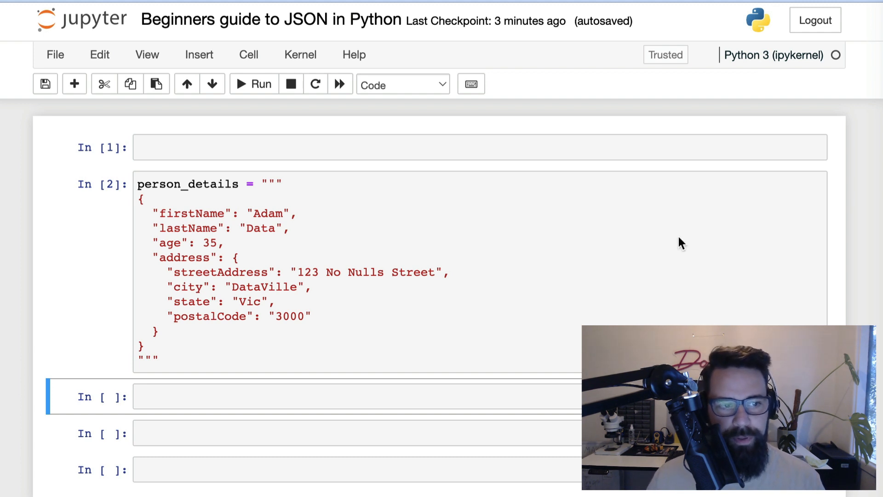
Re-run the person_details string cell and check it with type(person_details)
click(158, 184)
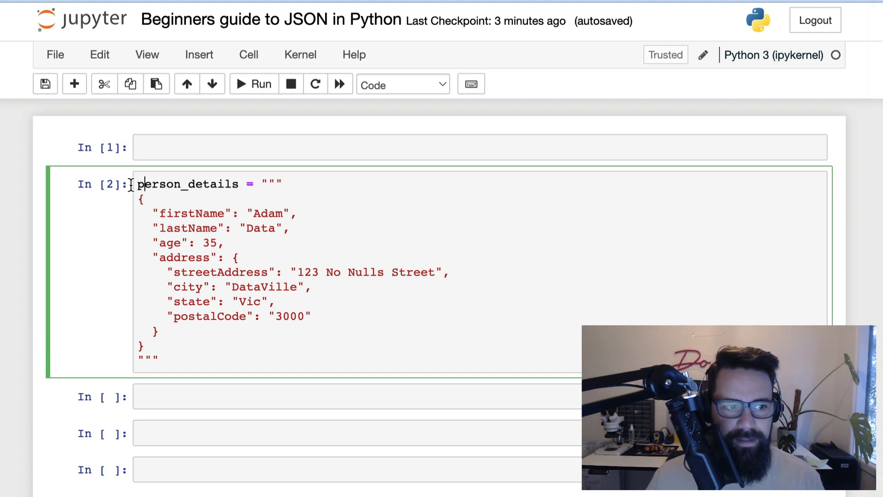
drag(132, 184, 291, 213)
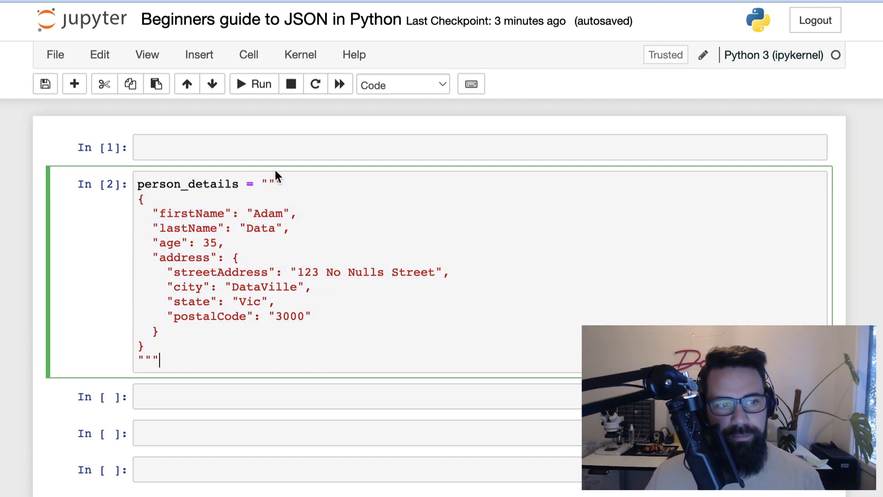
double_click(271, 184)
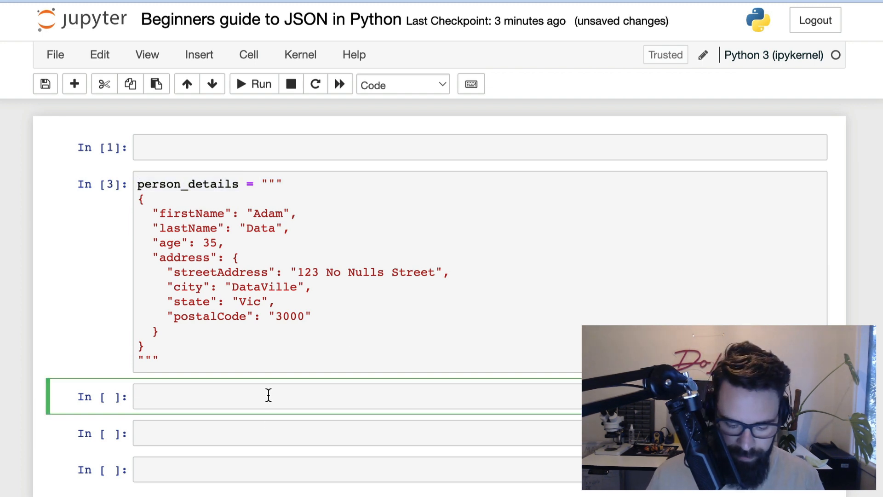
text(type(person_details))
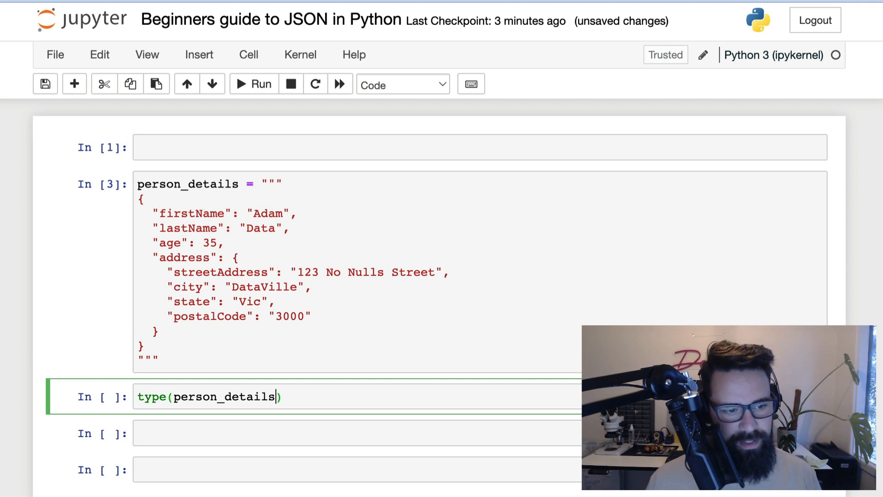
click(253, 83)
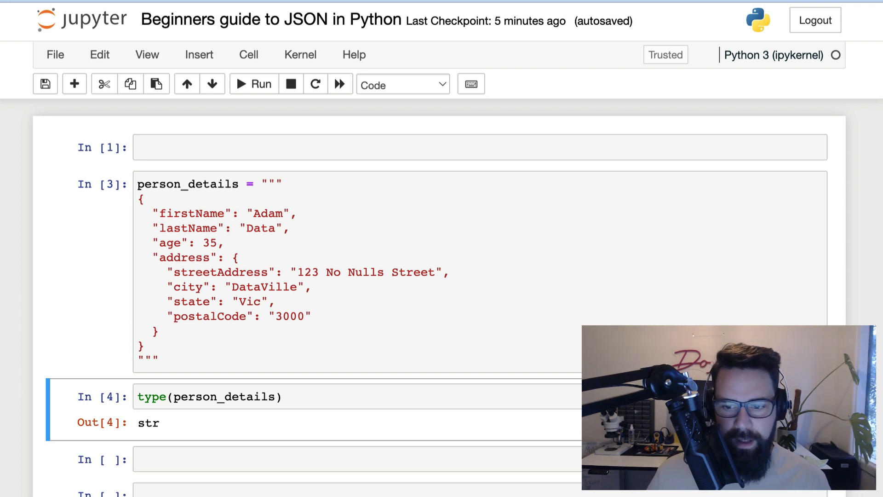
mouse_move(127, 196)
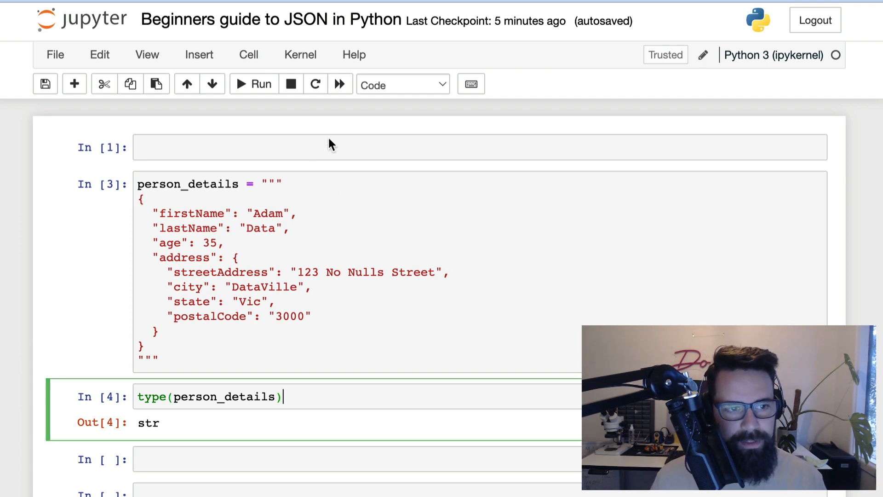
Import json and assign json.loads(person_details) to person_details_dict
text(import json)
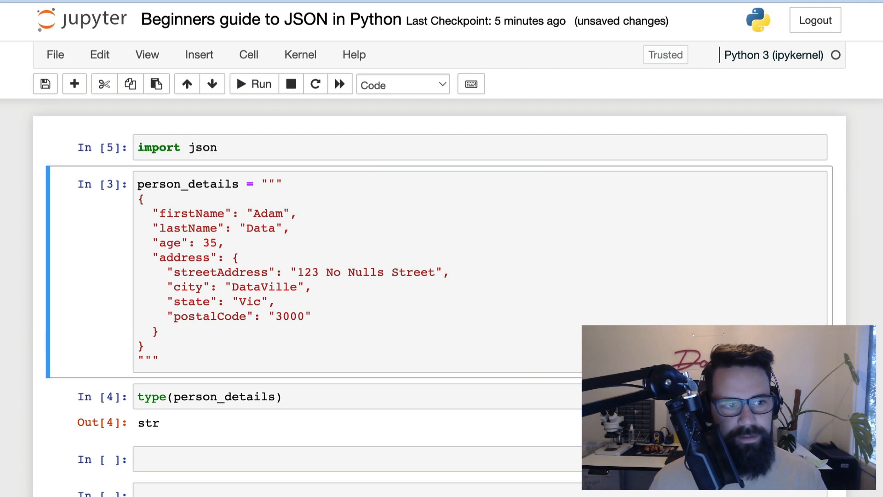
double_click(188, 183)
text(json.loads)
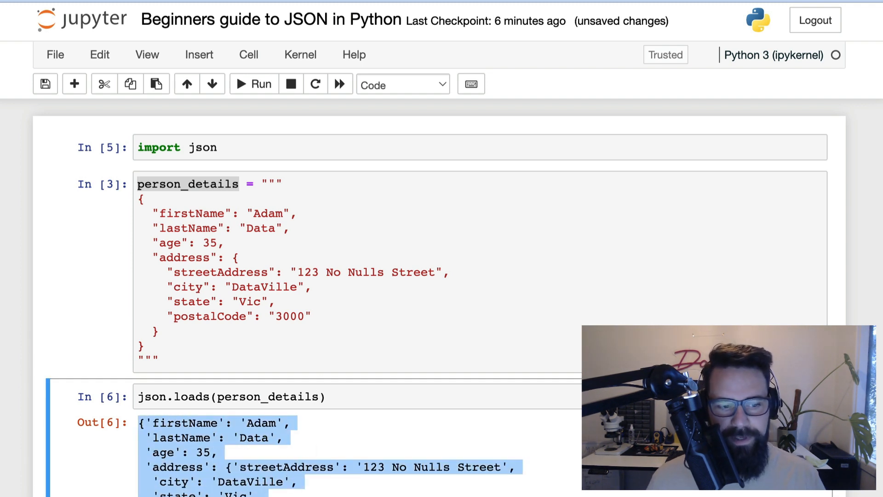
click(230, 397)
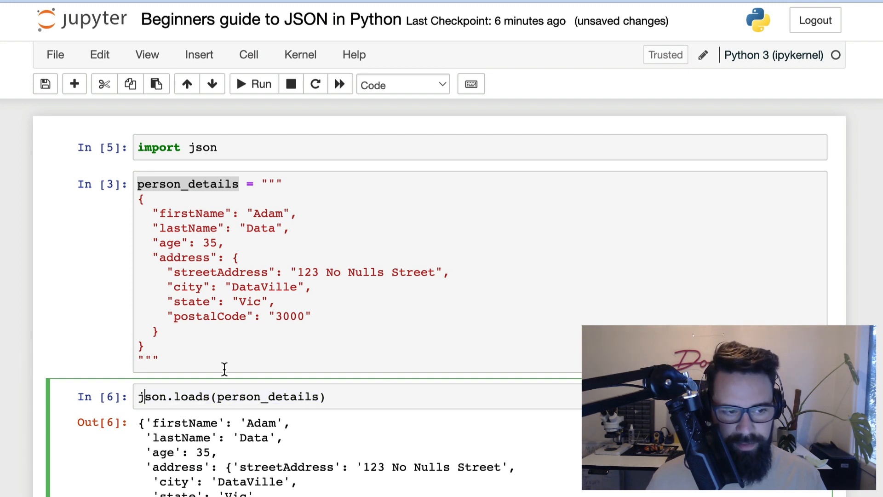
text(person_details_dict =)
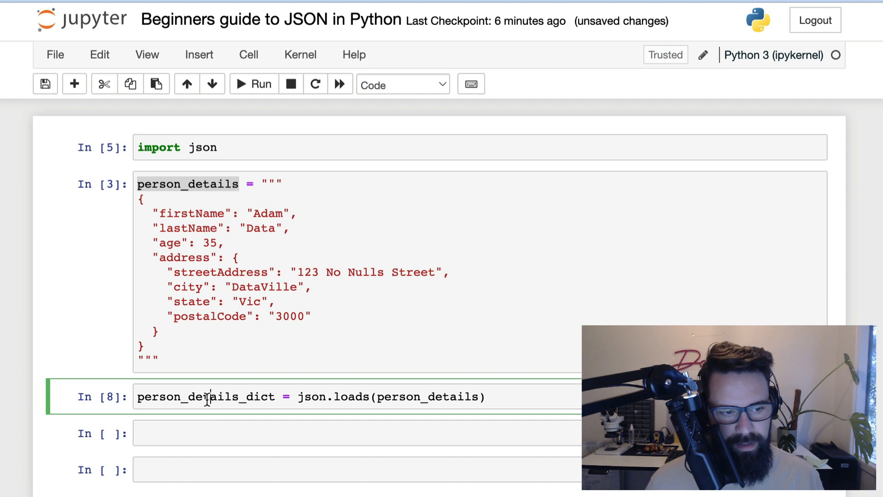
Display person_details_dict in a new cell, showing name, age and nested address fields
text(person_details_dict)
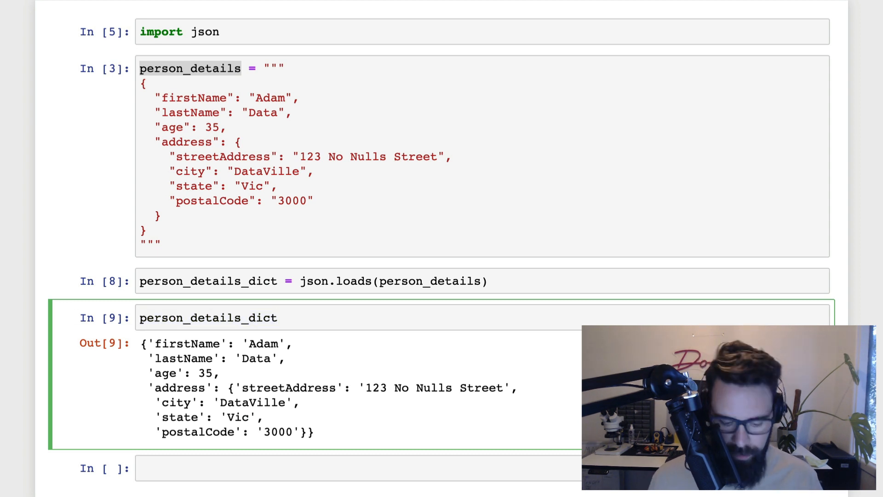
text(t)
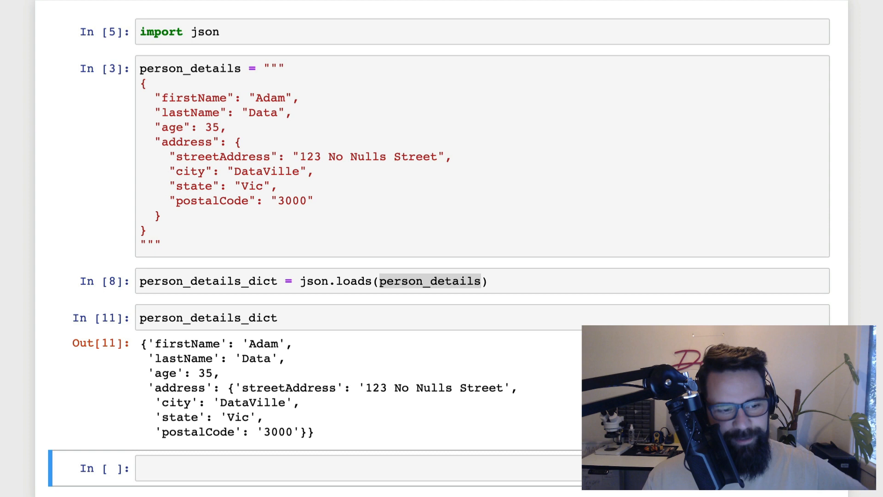
mouse_move(293, 341)
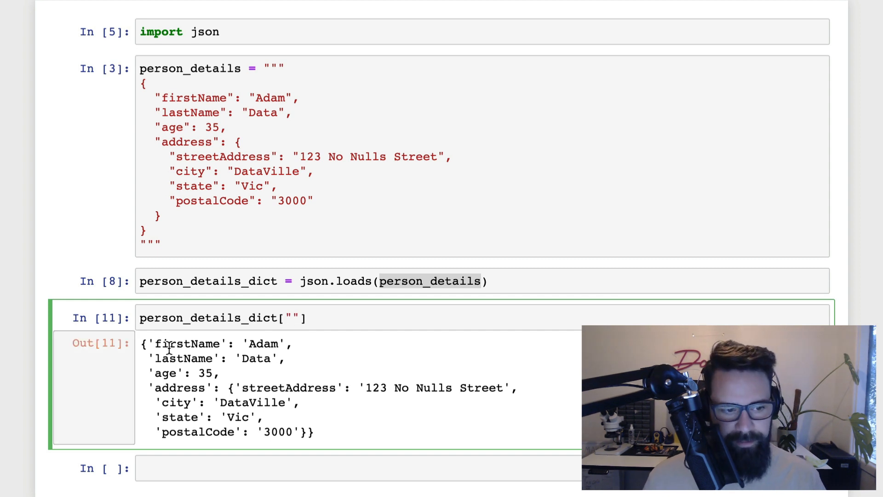
Set person_details_dict["firstName"] to "Sir Adam" and redisplay the dictionary
text(firstName)
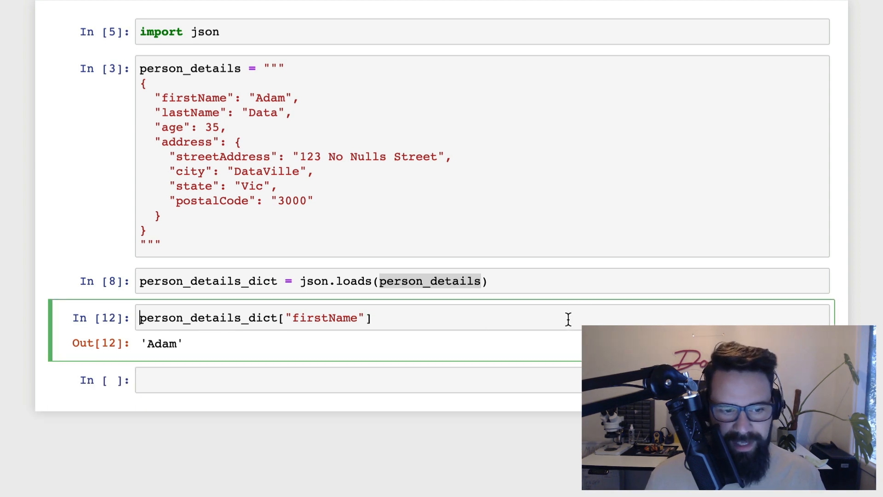
text(=)
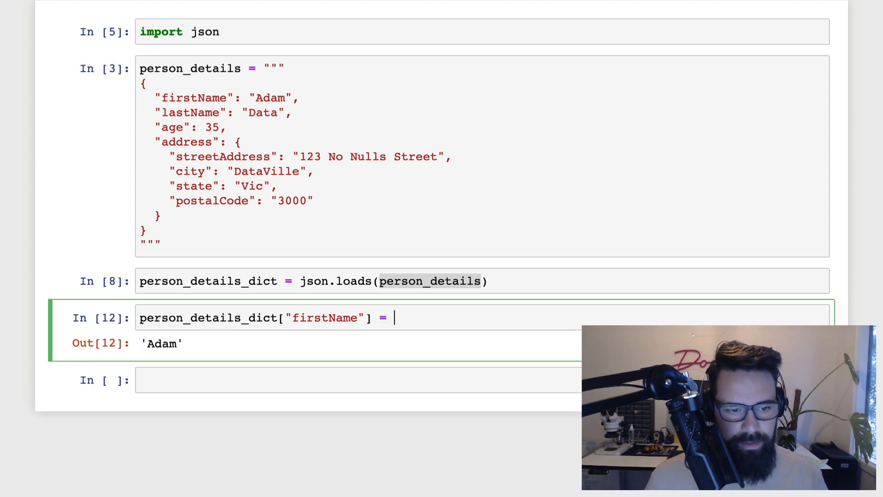
text("")
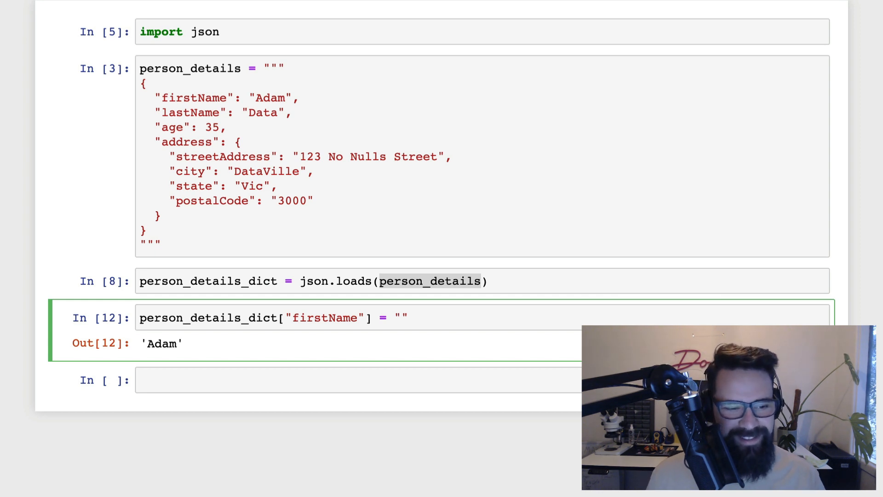
text(Sir Adam)
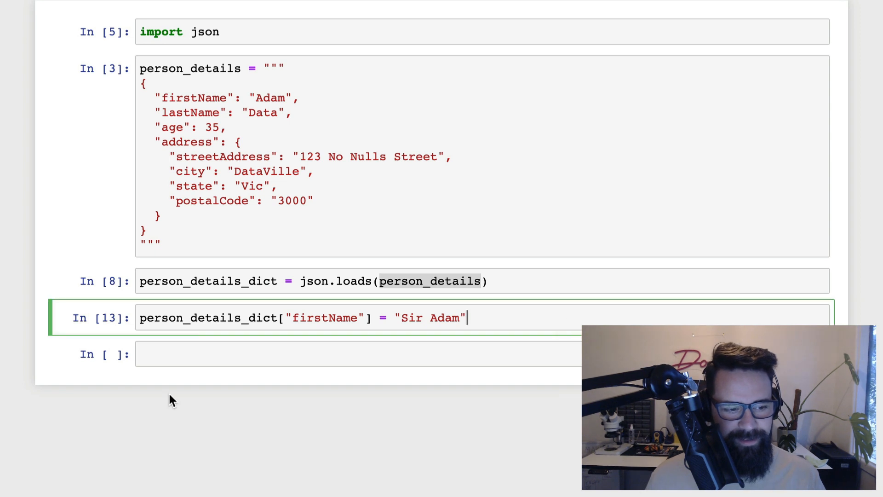
text(person_details_dict)
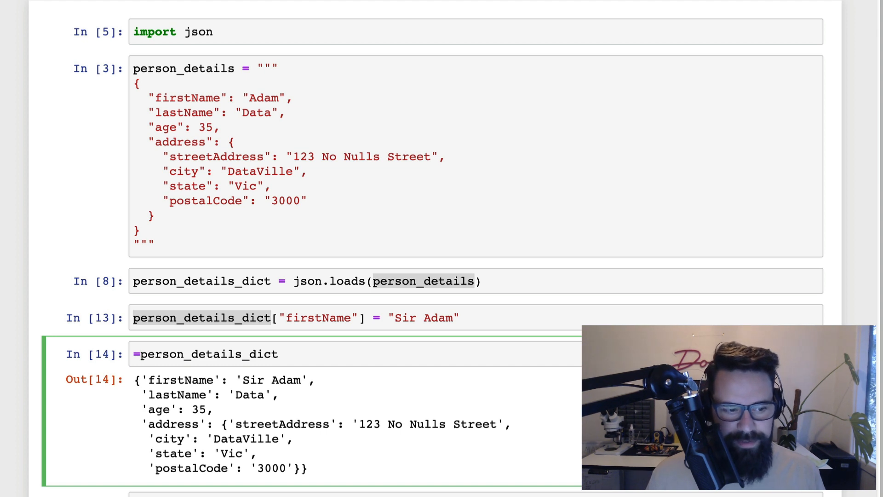
Run json.dumps(person_details_dict) to get a JSON string containing "Sir Adam"
text(json.dump)
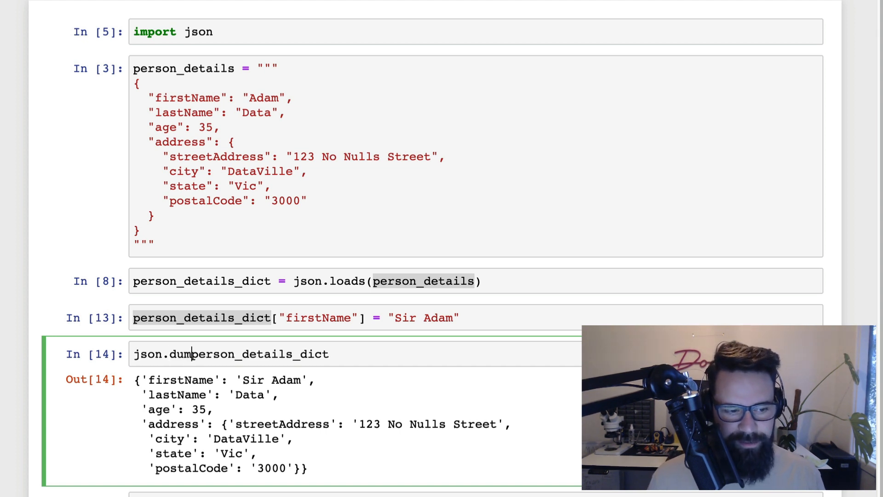
text(s()
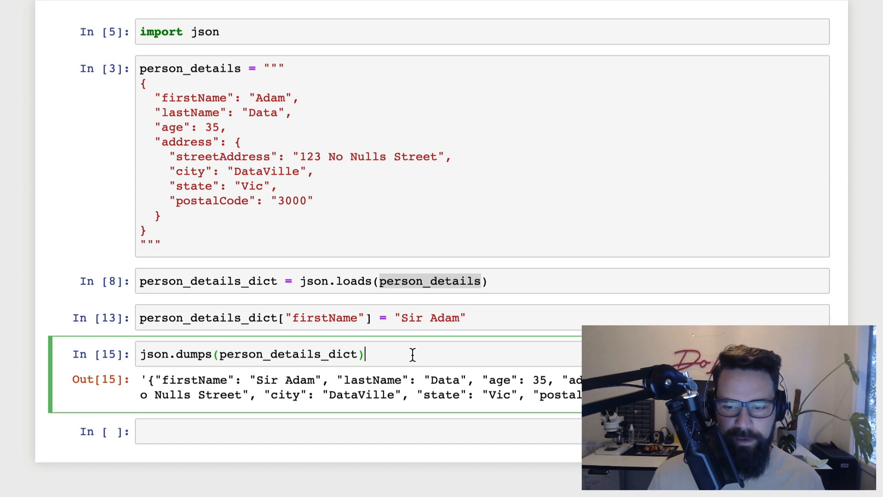
mouse_move(341, 204)
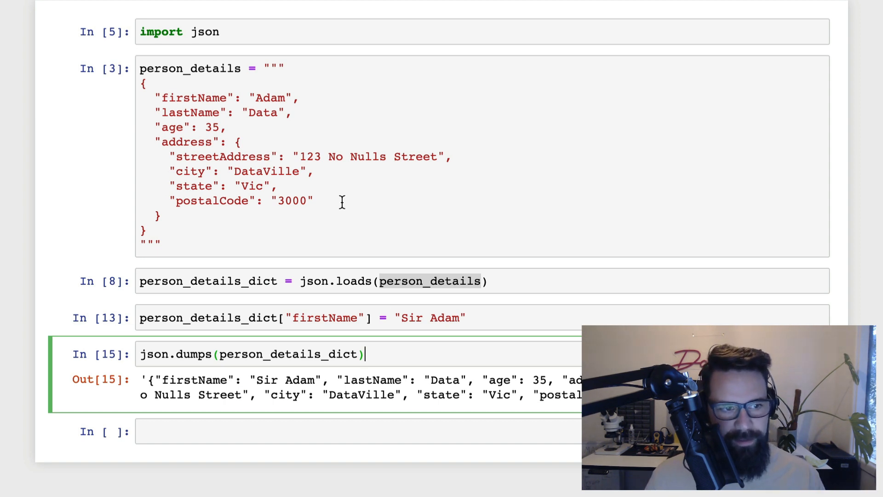
Wrap the person_details JSON in square brackets, re-parse it, and check its type is list
click(166, 82)
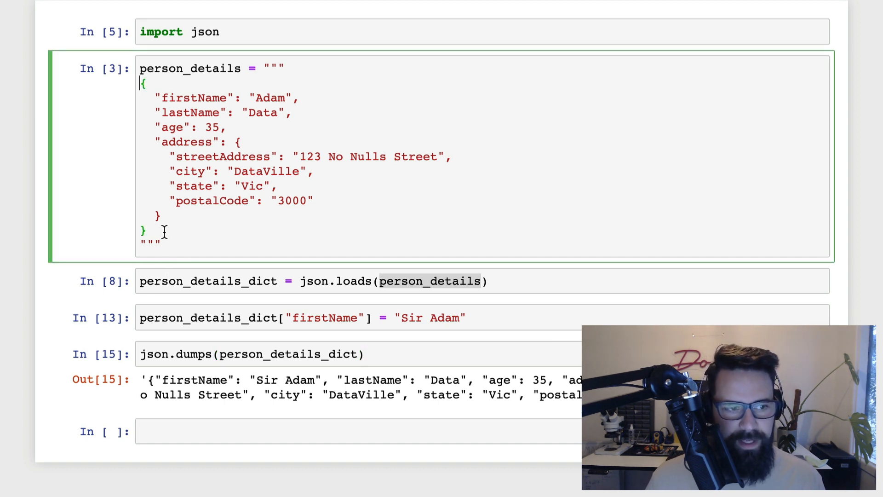
mouse_move(365, 173)
text([)
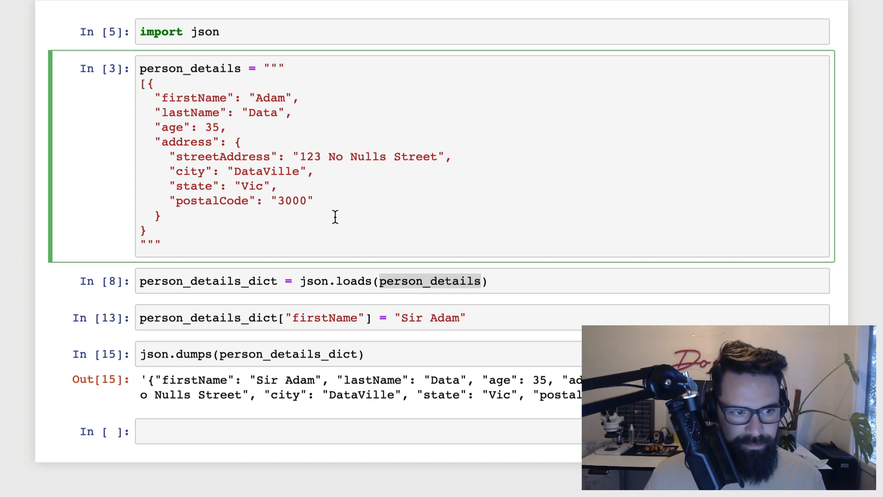
text(])
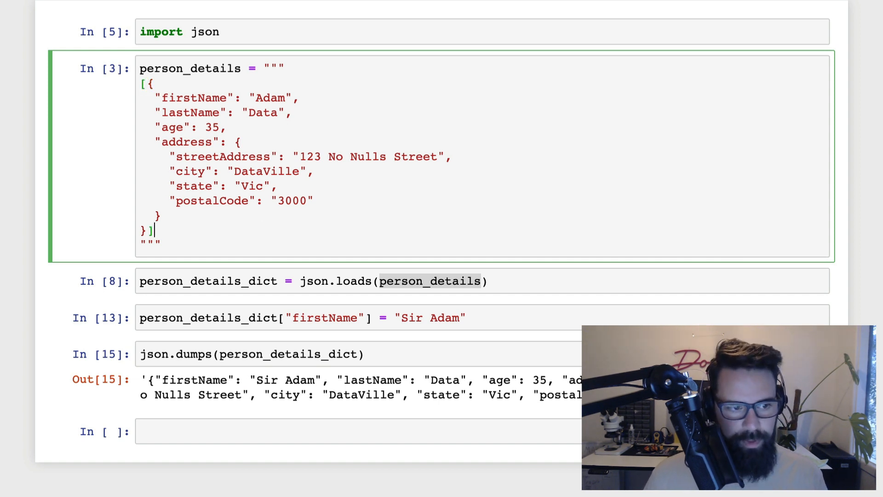
key(shift+enter)
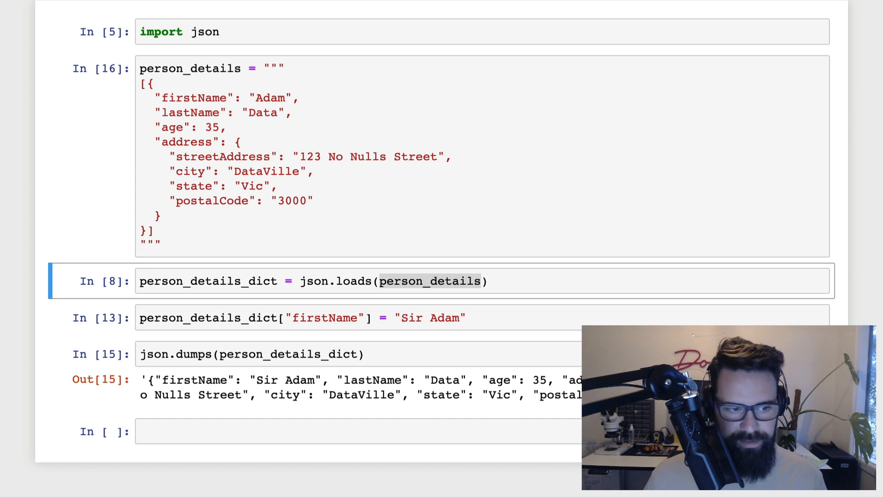
double_click(208, 281)
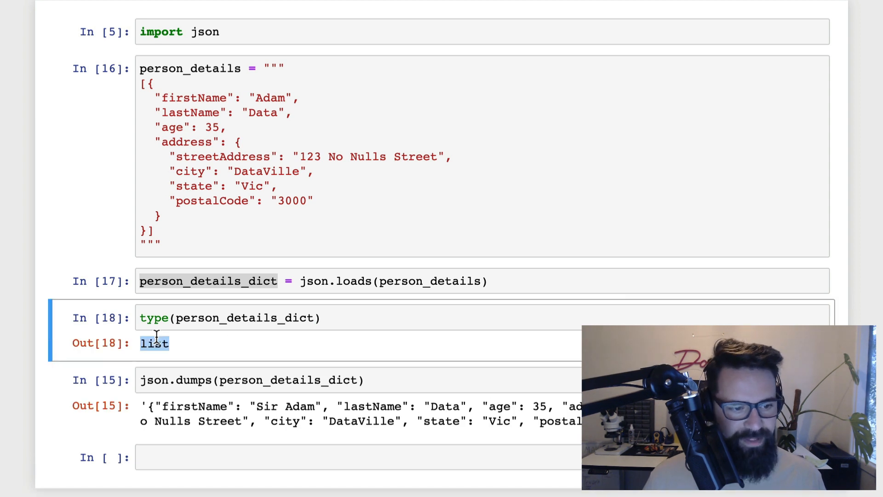
mouse_move(204, 370)
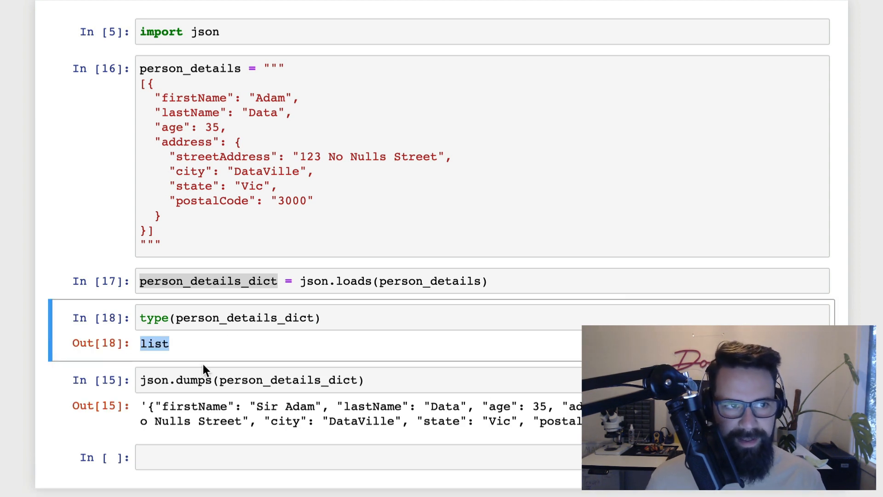